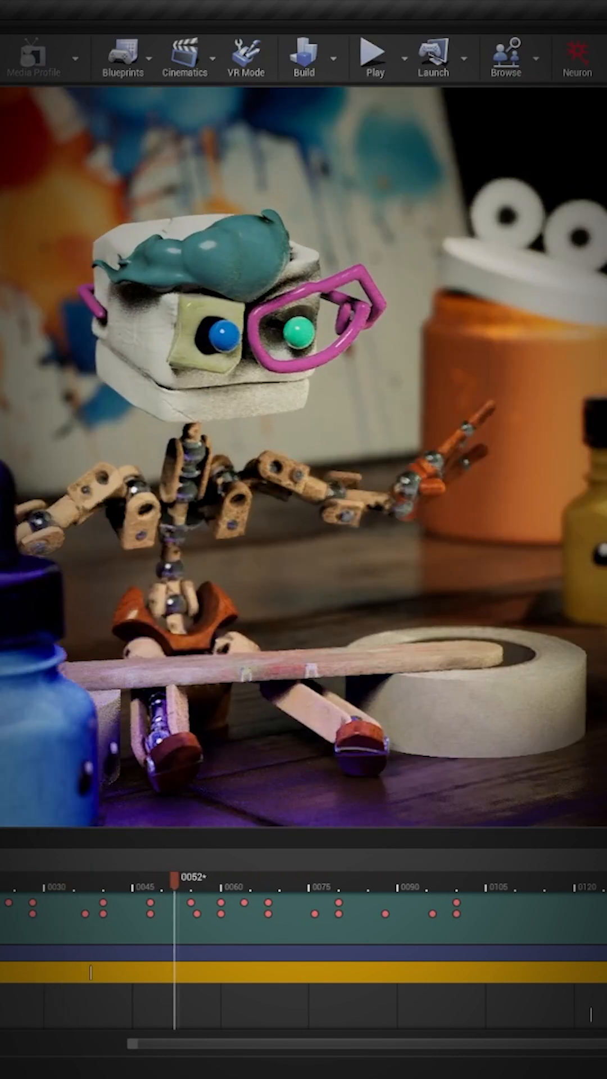
# - Scrub the robot sequence playhead from frame 52 to about frame 111, reaching the close-up
pyautogui.moveTo(176, 873); pyautogui.dragTo(524, 874)
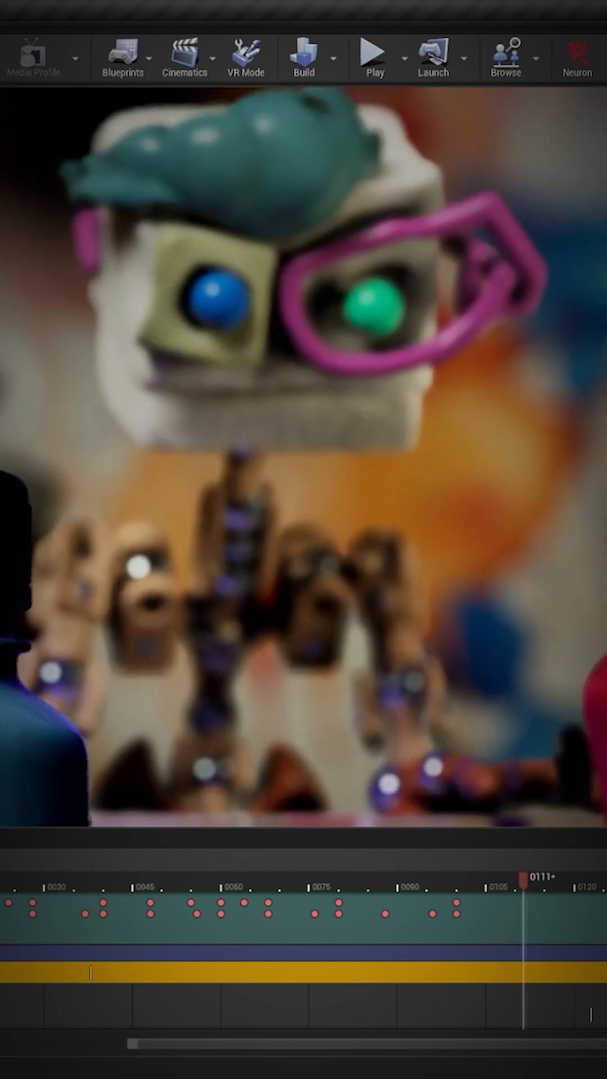